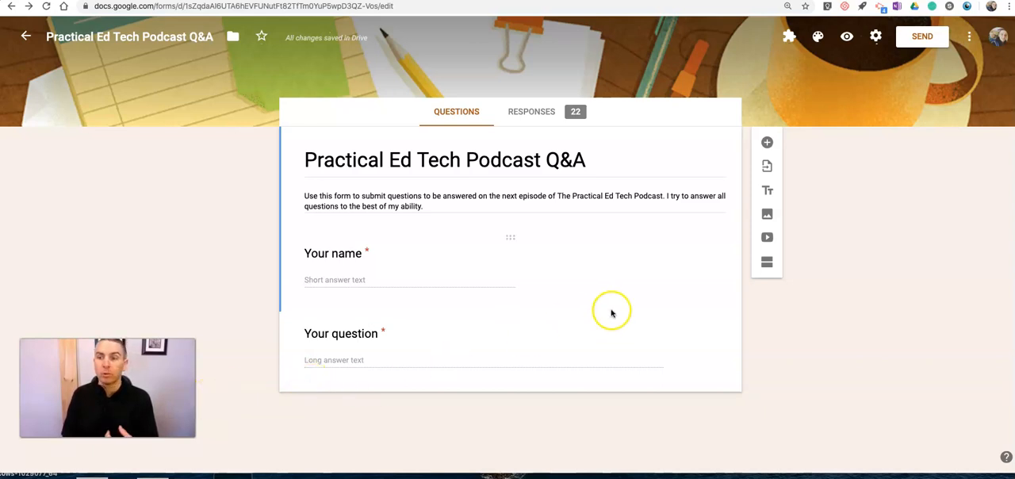
mouse_move(794, 305)
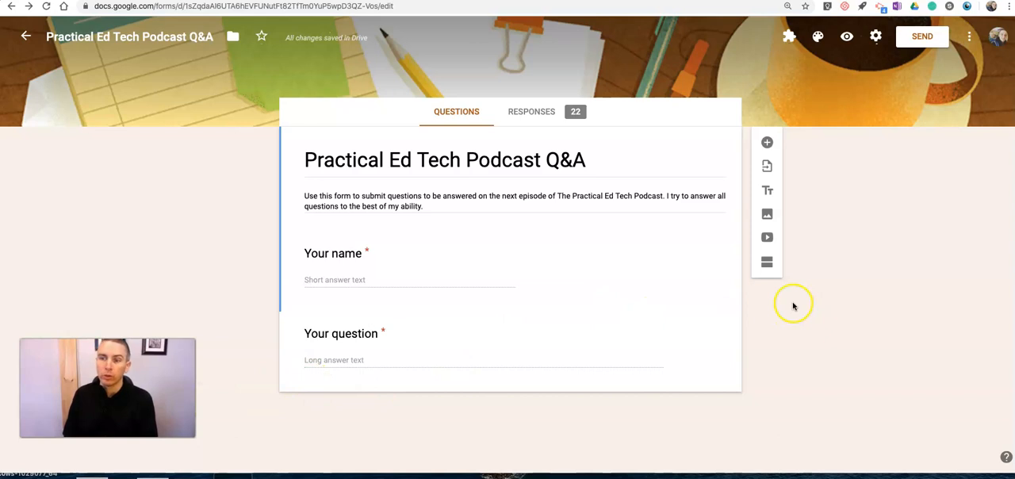
mouse_move(838, 313)
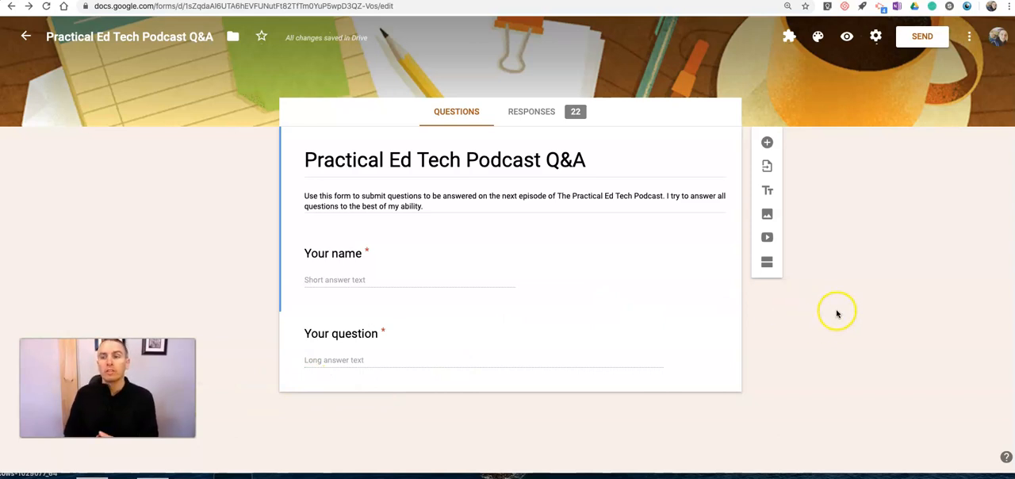
mouse_move(819, 281)
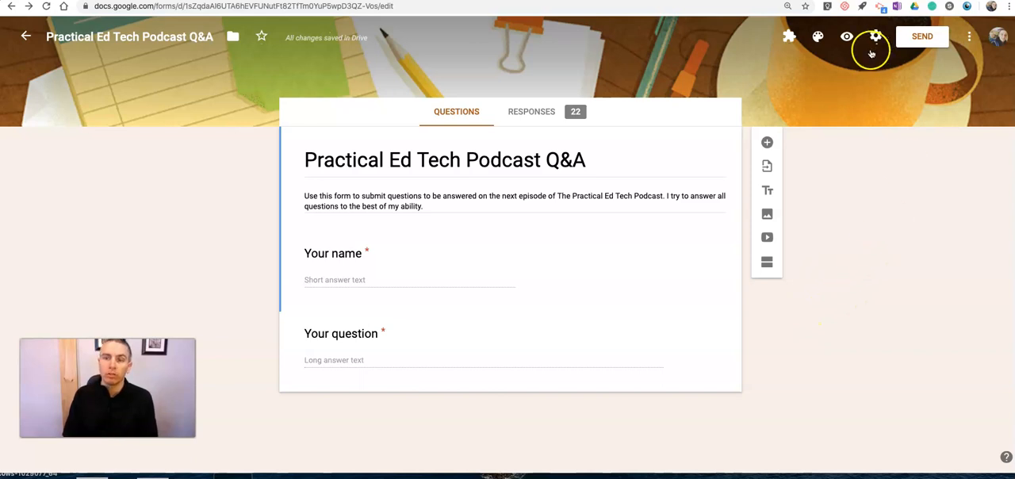
Copy the form's share link from the Send dialog, then move to the QR generator site
click(922, 36)
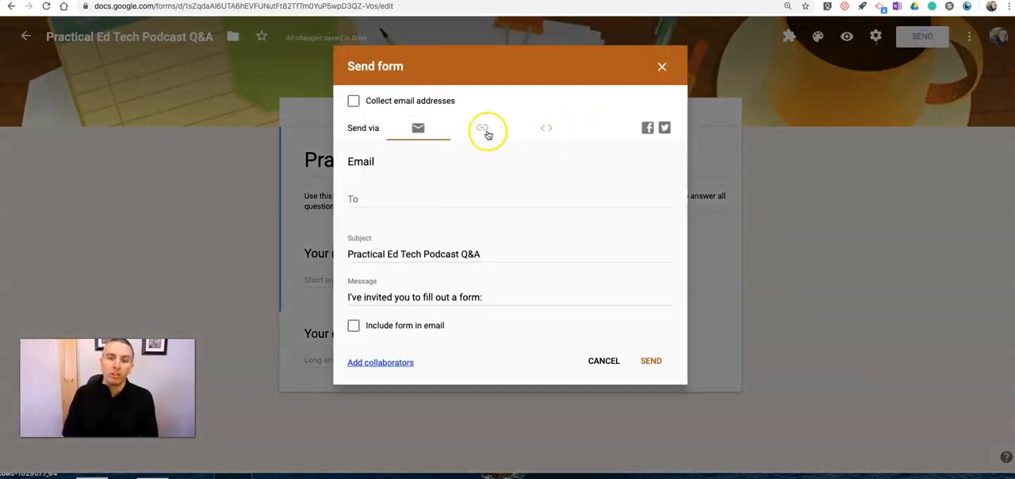
click(482, 127)
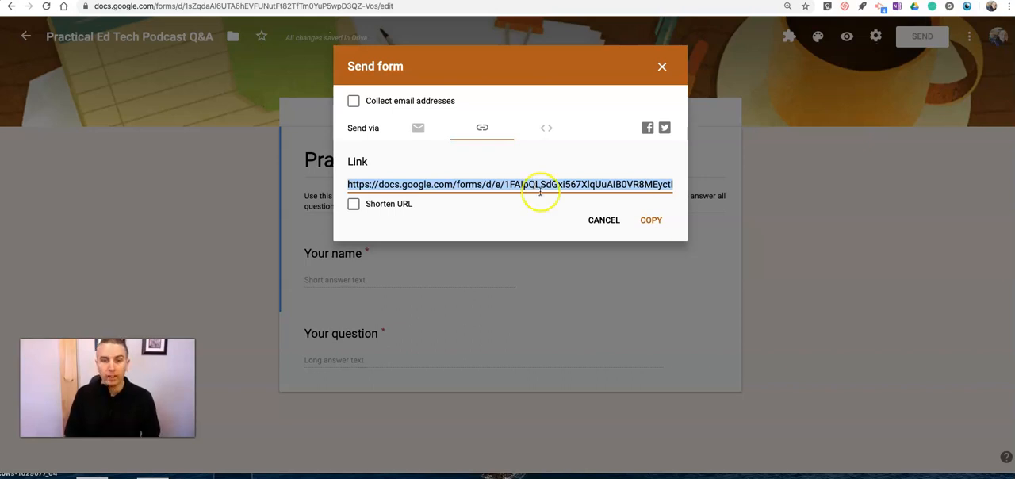
click(650, 219)
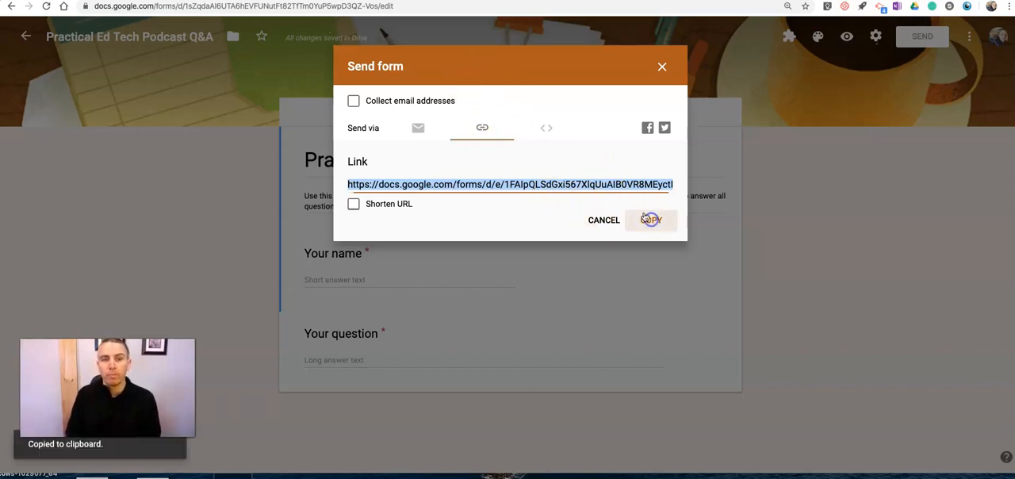
click(179, 6)
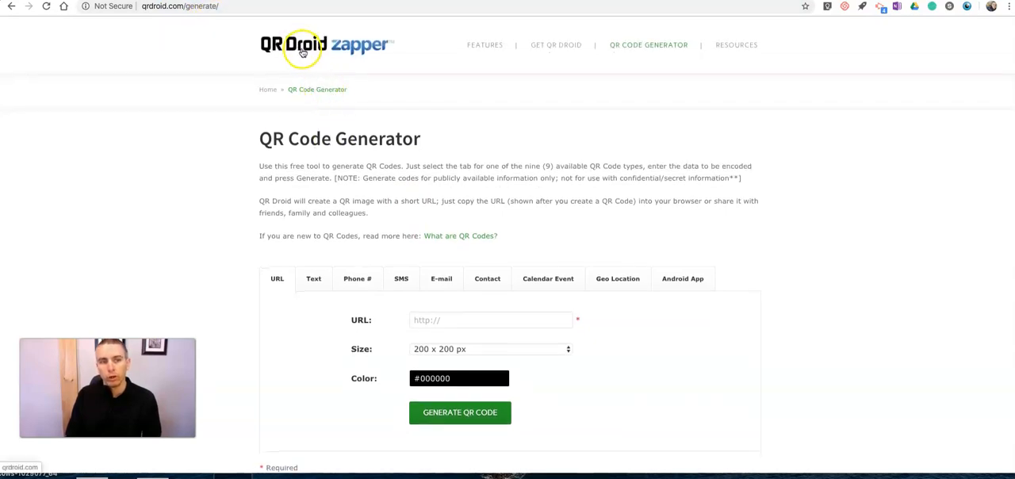
mouse_move(562, 114)
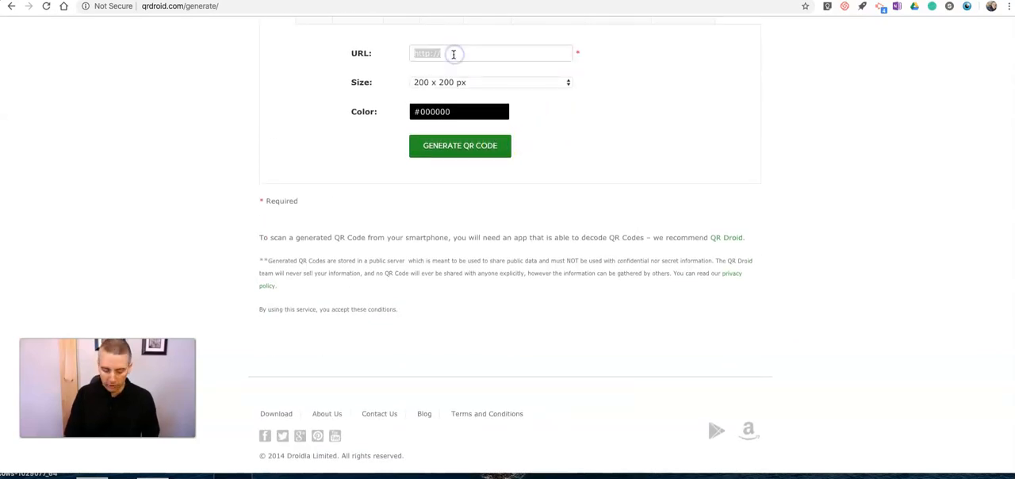
Generate the QR code for the pasted form link at the largest 350 x 350 px size
click(489, 83)
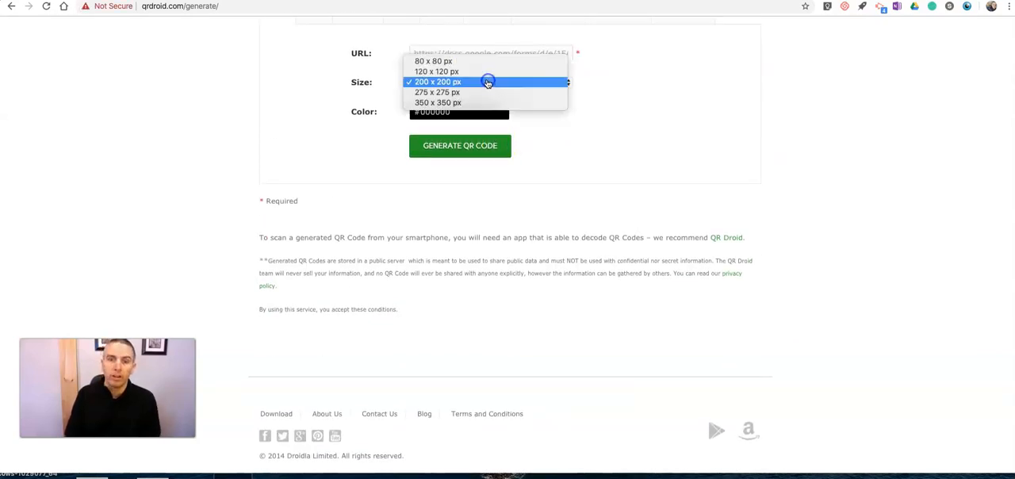
mouse_move(438, 102)
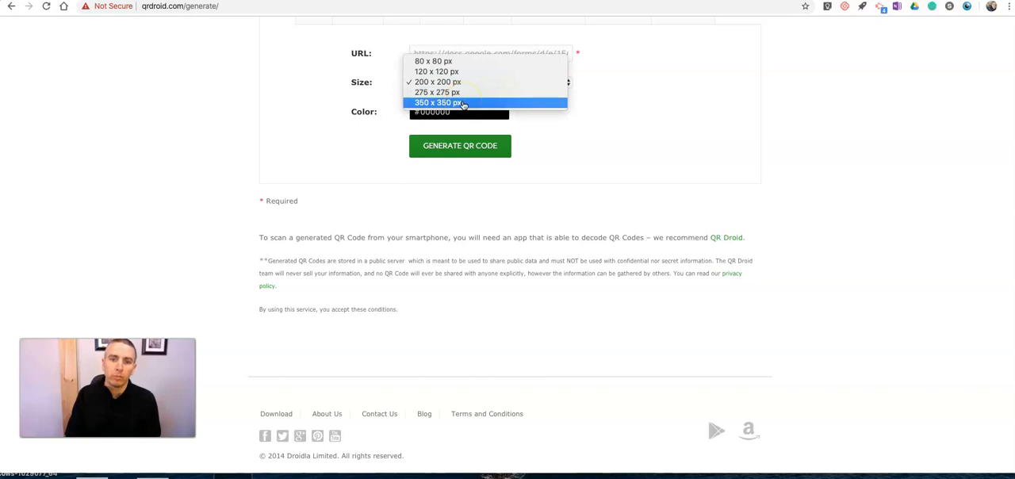
click(438, 102)
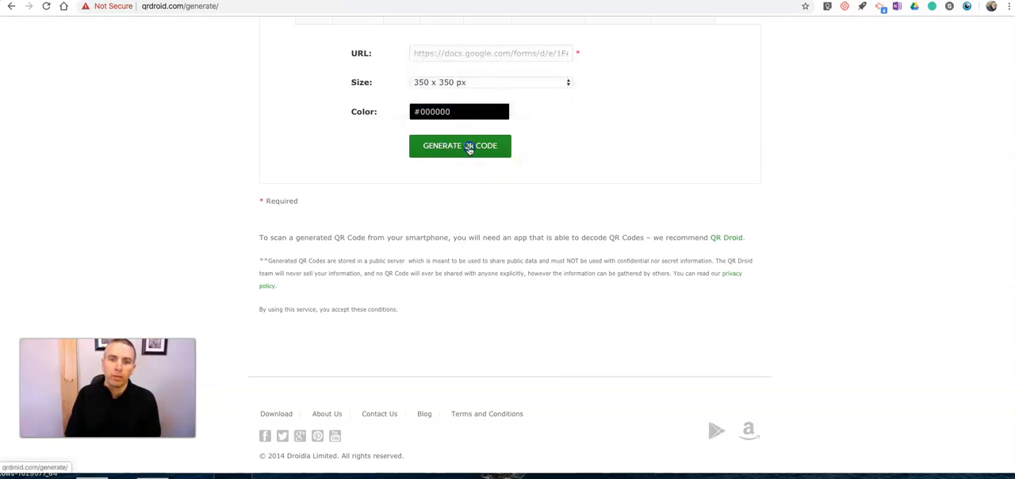
click(460, 146)
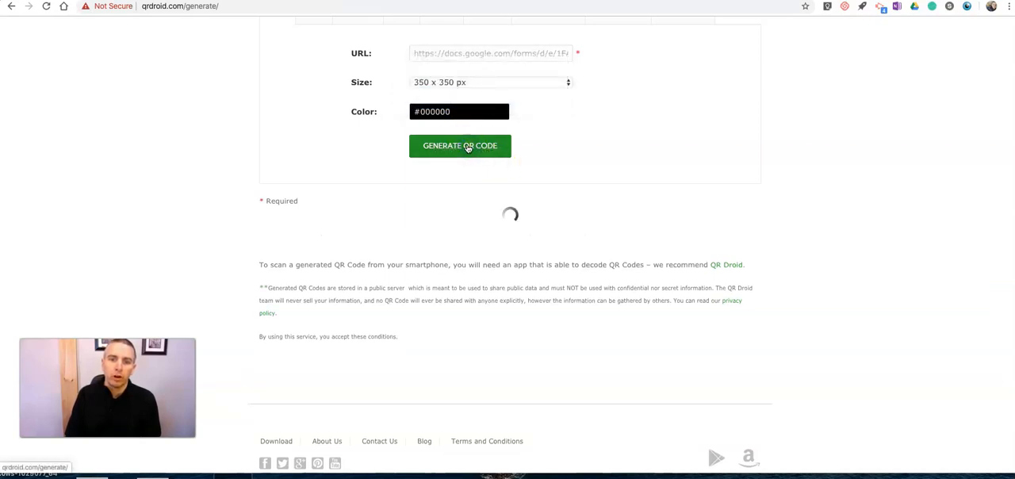
click(460, 146)
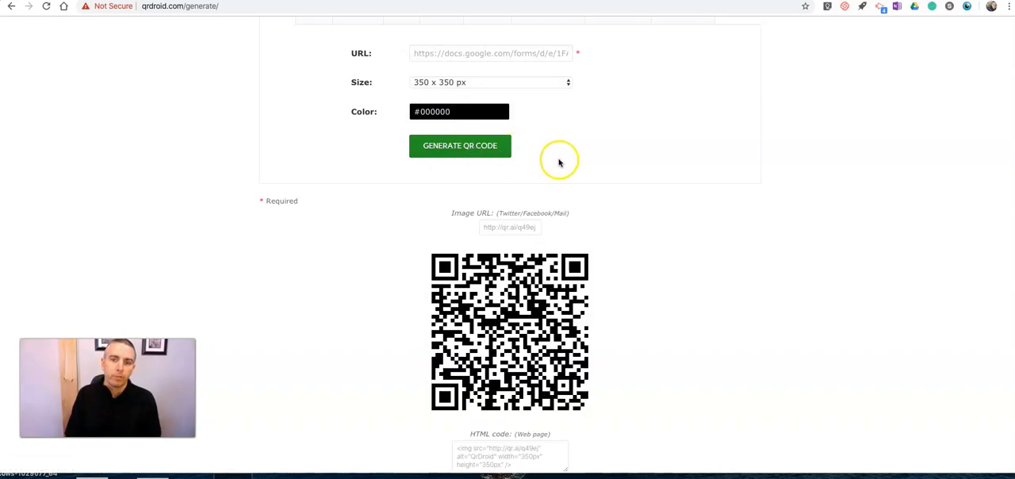
scroll(down, 3)
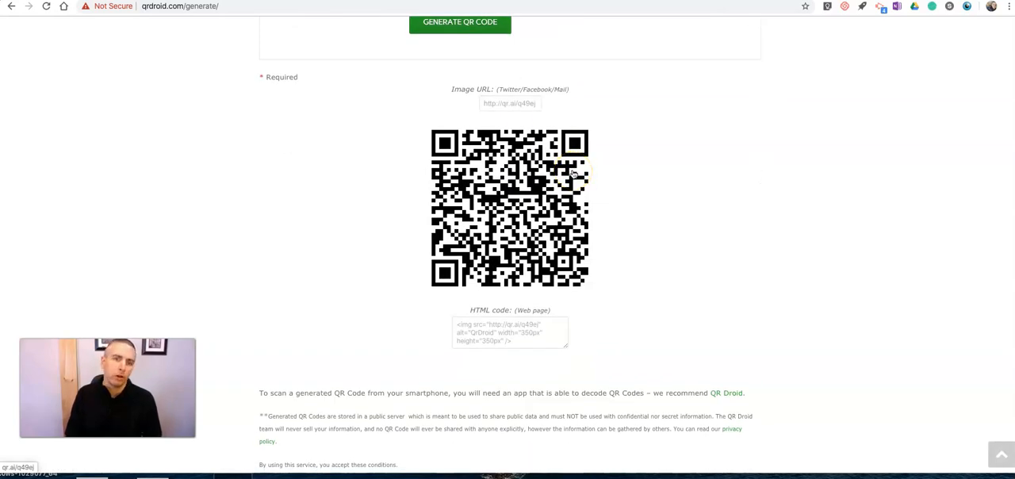
mouse_move(571, 172)
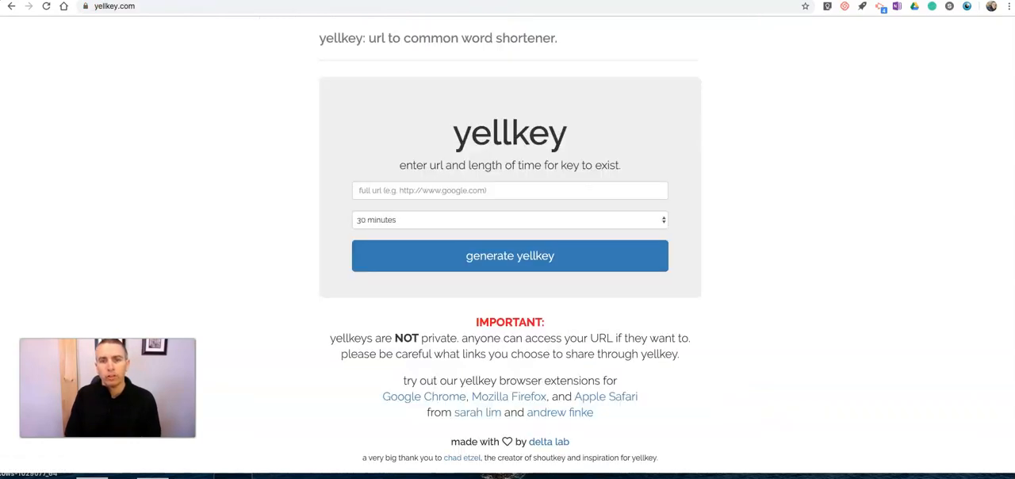
mouse_move(87, 17)
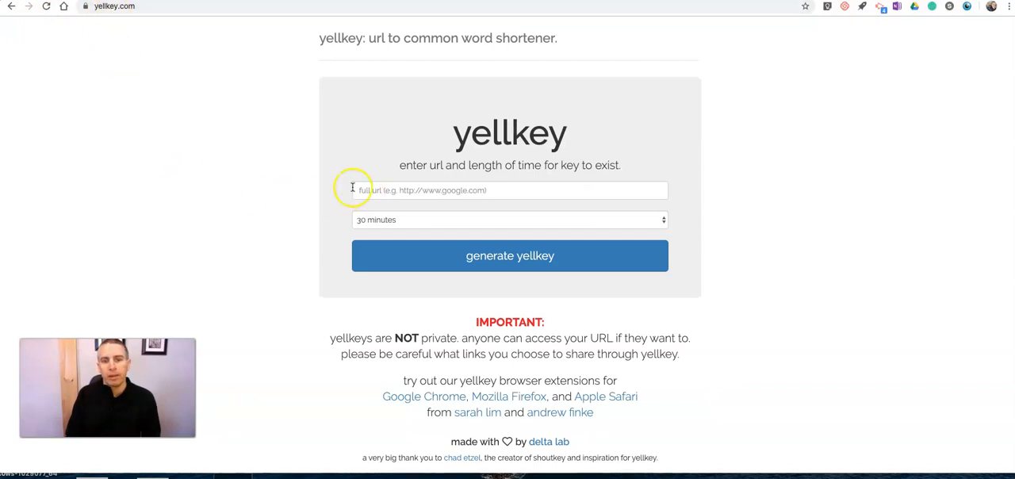
mouse_move(346, 136)
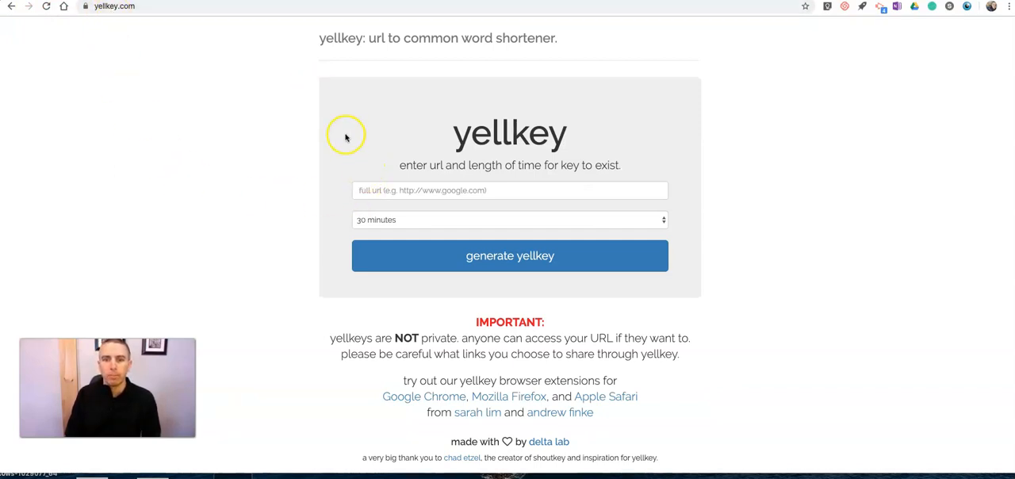
Shorten the pasted form link into a 1-hour yellkey, yielding the word 'tend'
click(511, 190)
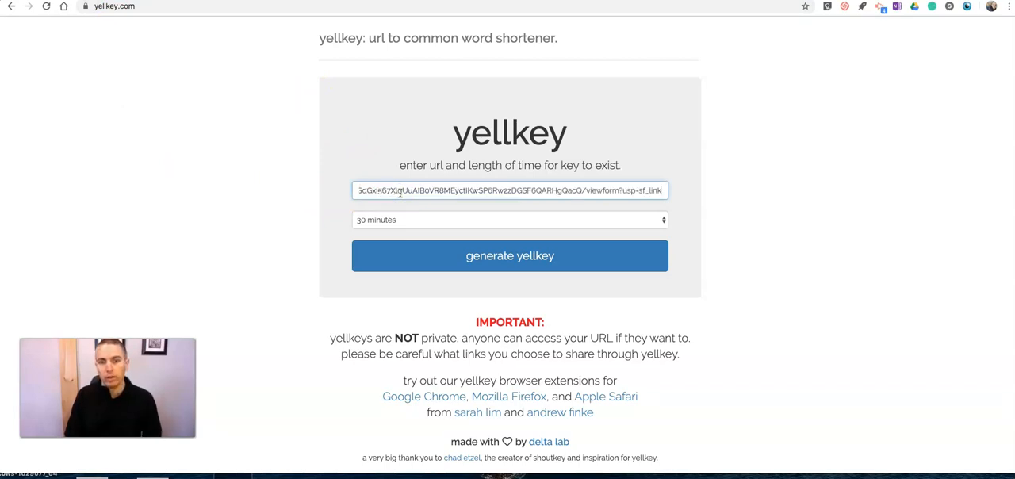
click(511, 219)
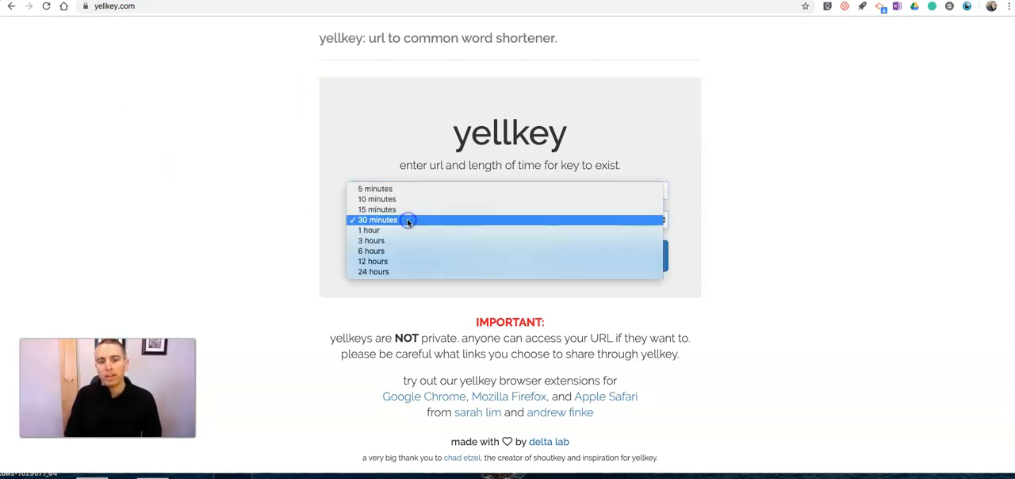
mouse_move(409, 260)
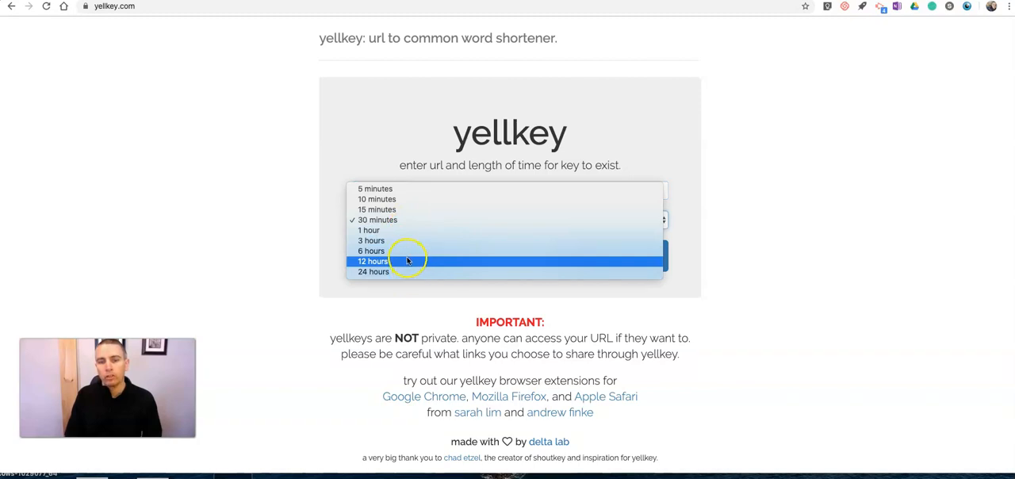
mouse_move(400, 230)
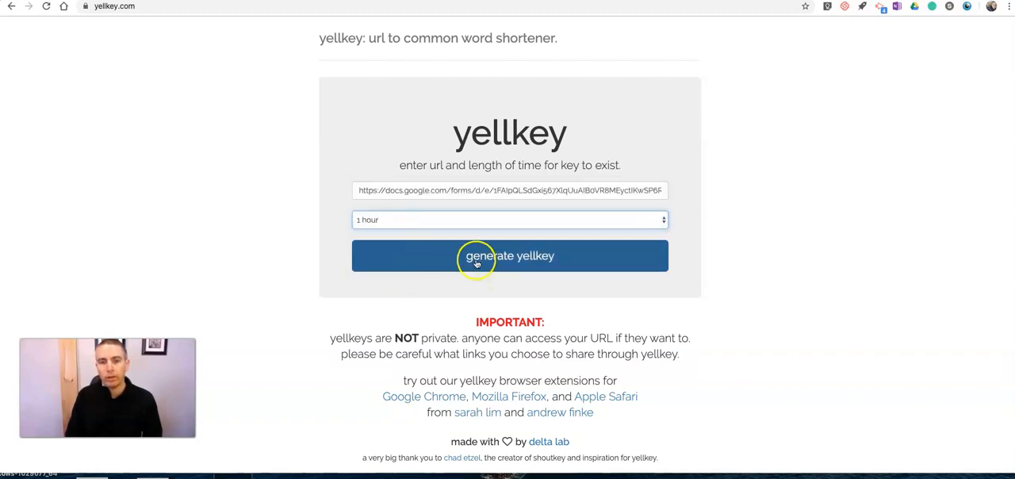
click(511, 256)
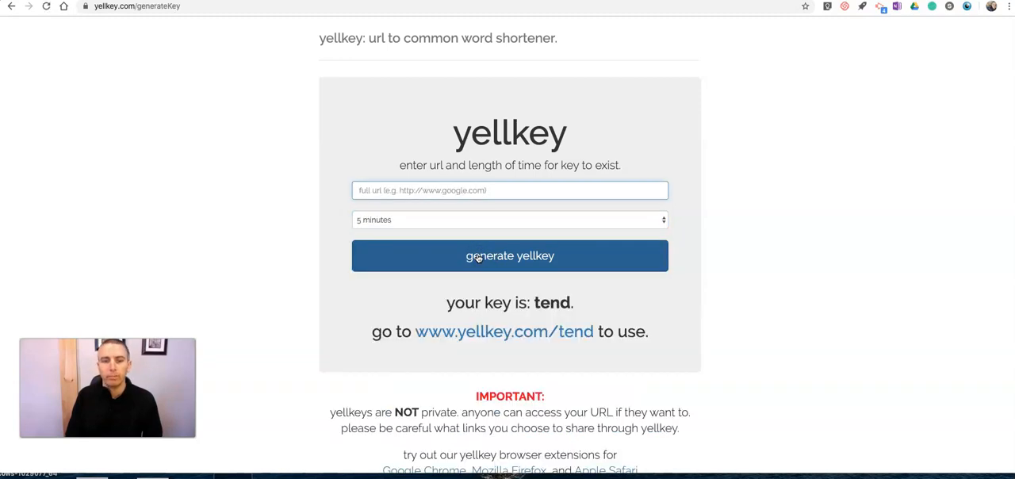
scroll(down, 3)
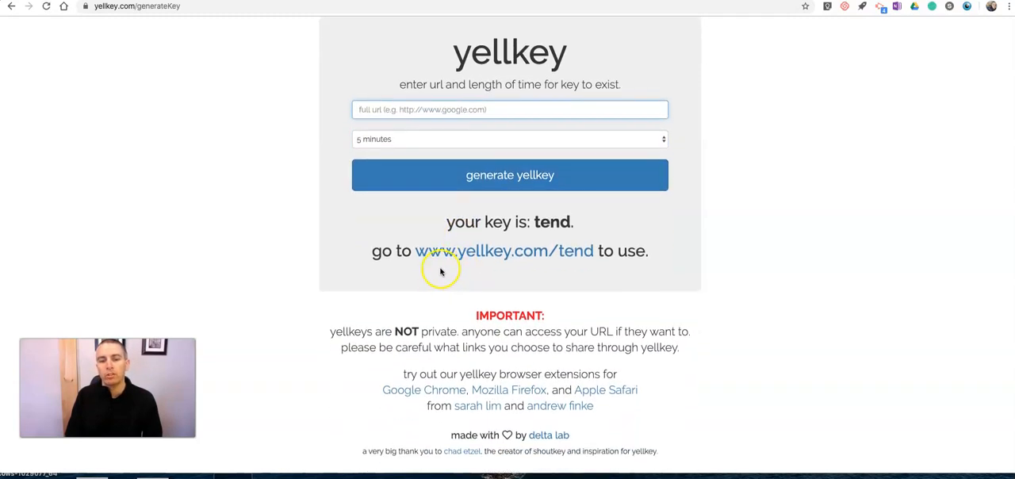
mouse_move(579, 251)
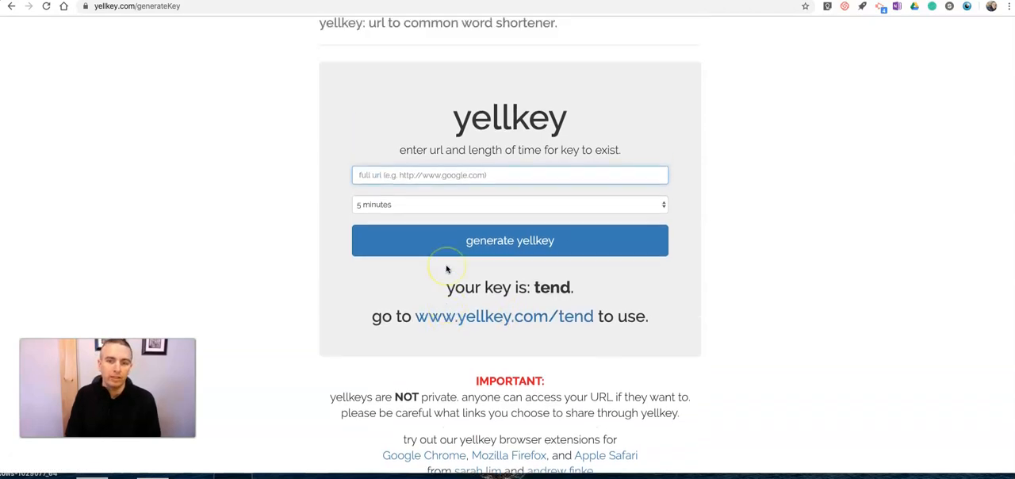
scroll(down, 3)
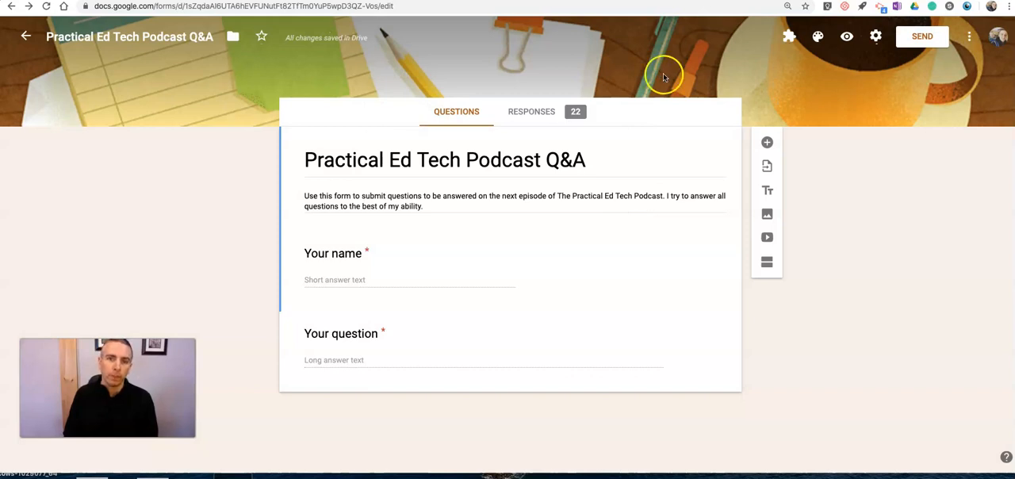
mouse_move(413, 61)
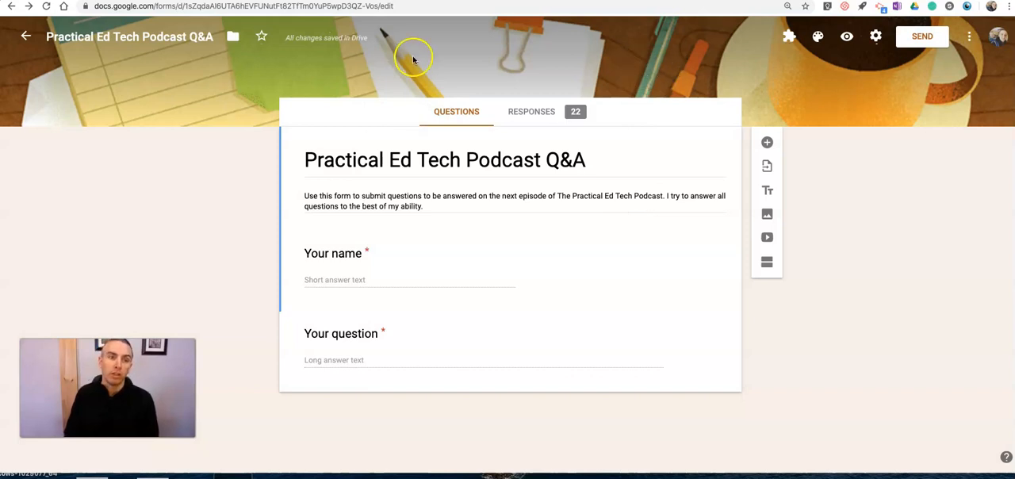